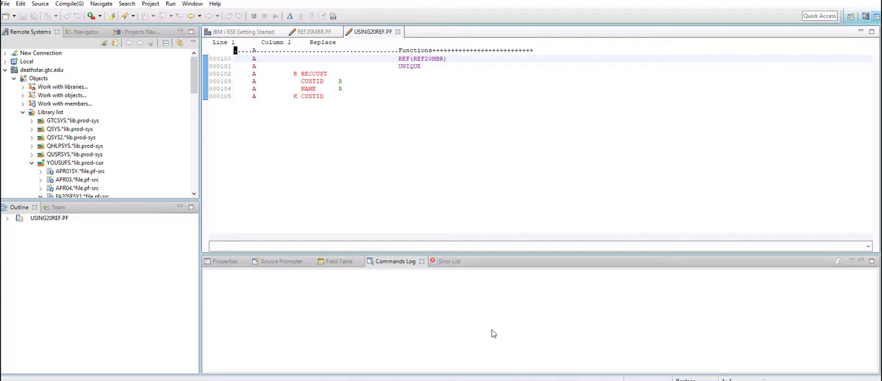
mouse_move(676, 220)
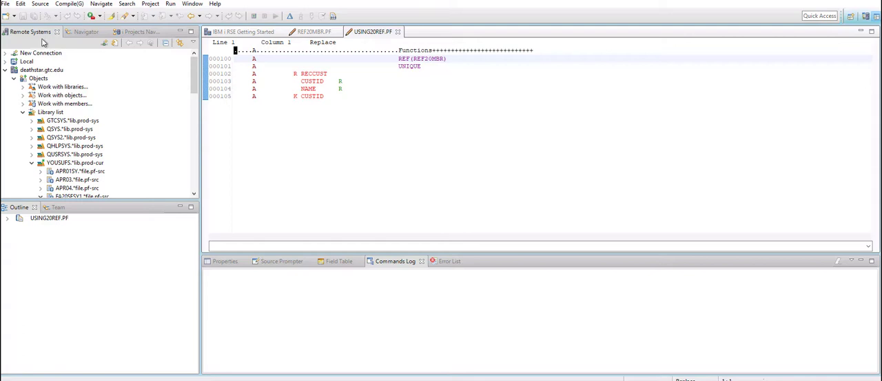
mouse_move(346, 123)
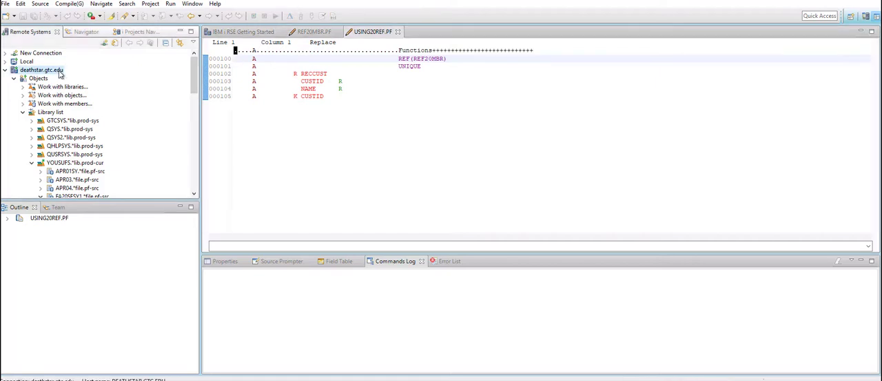
Sign on to deathstar.gtc.edu via the Host Connection Emulator and enter STRDFU.
right_click(41, 69)
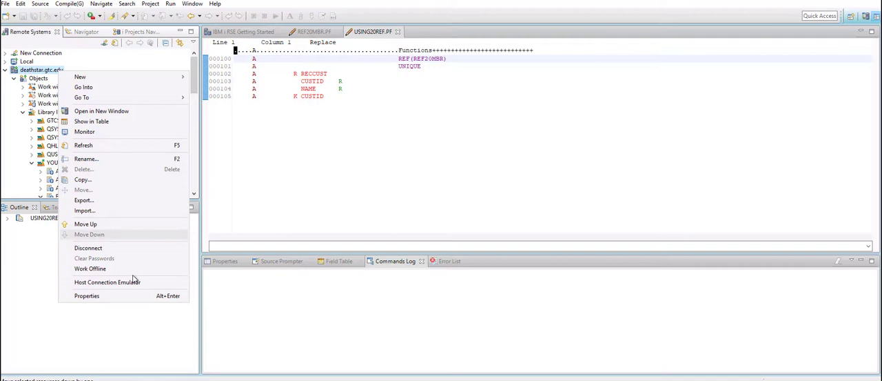
mouse_move(107, 282)
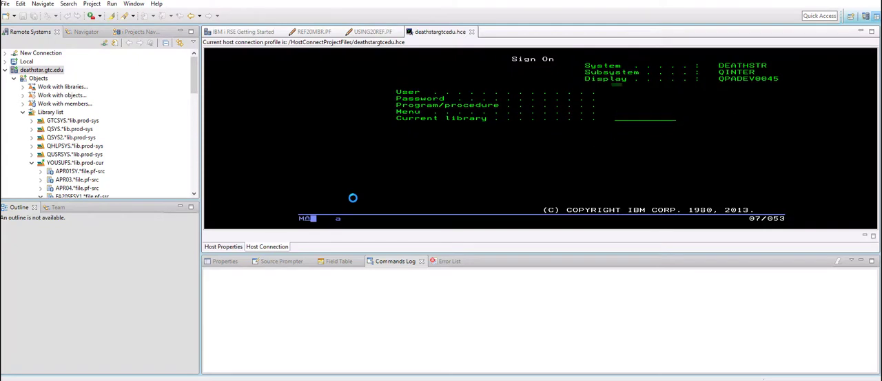
key(Enter)
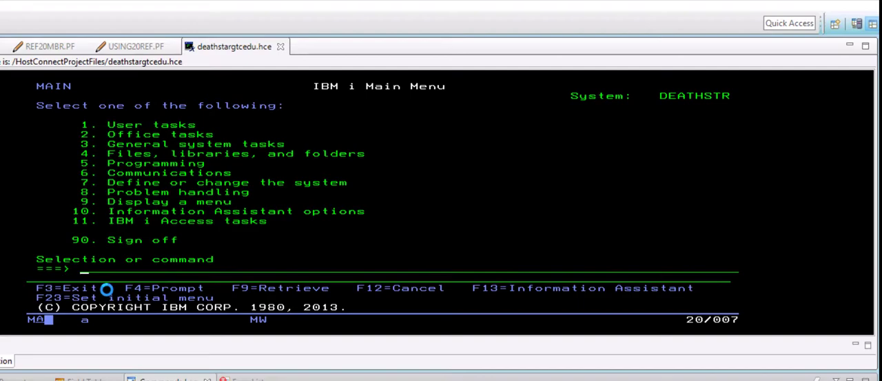
text(strd)
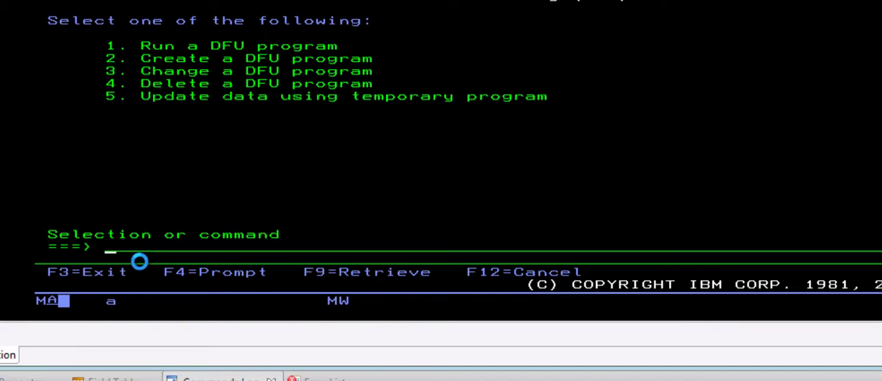
Choose DFU option 5 and specify the USING20REF data file for a temporary update program.
text(5)
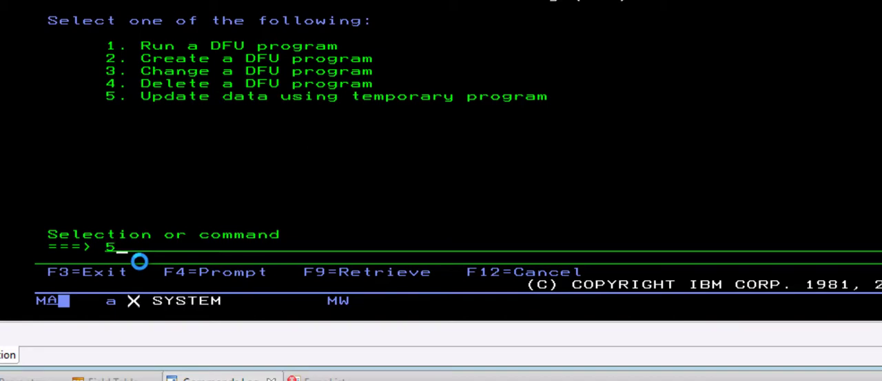
key(Enter)
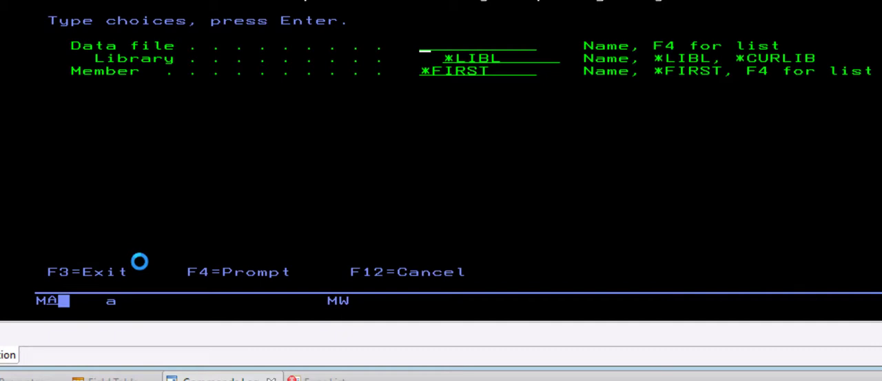
text(using)
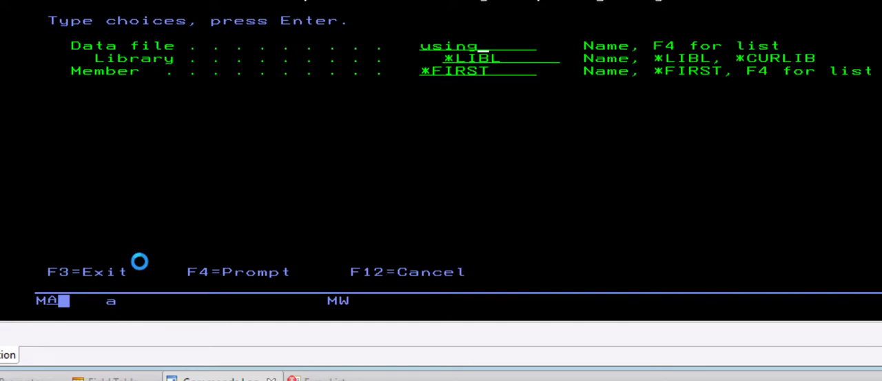
text(20ref)
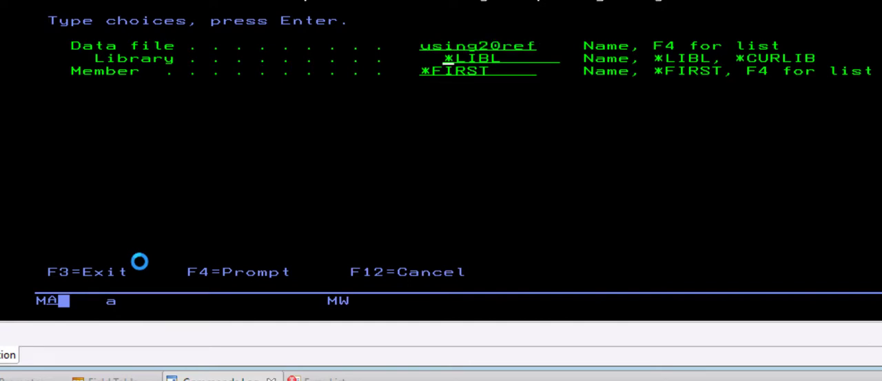
key(Enter)
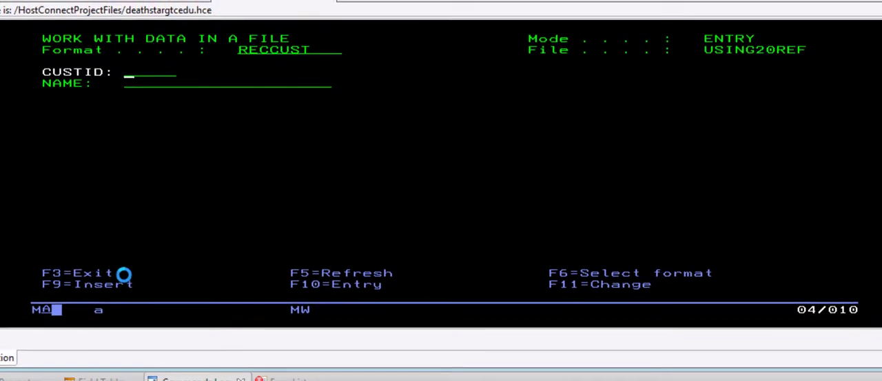
text(1001)
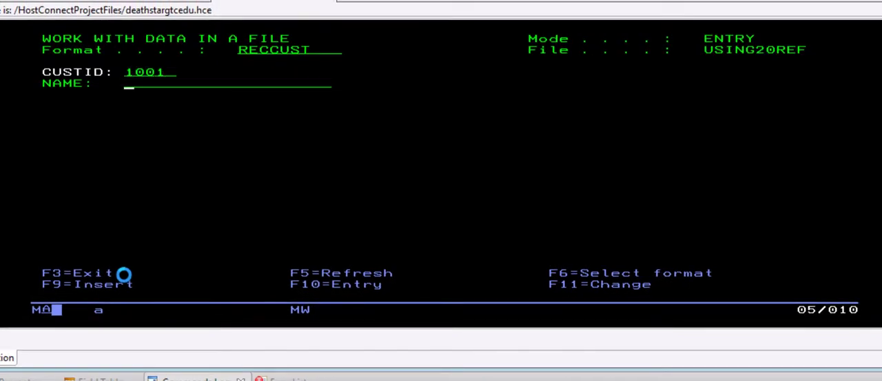
text(Saad)
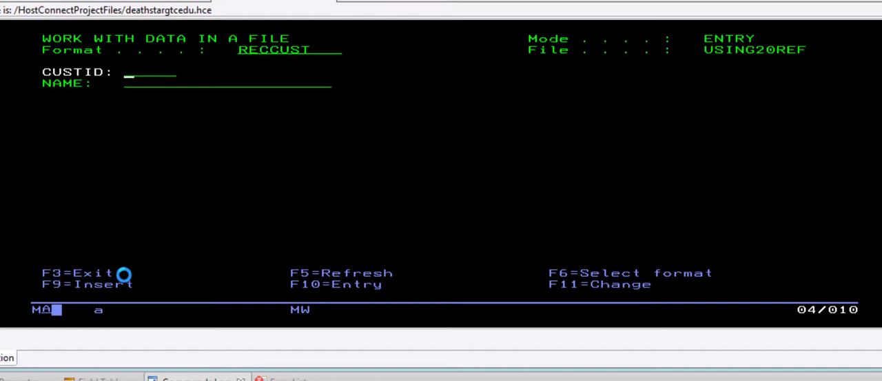
text(19239)
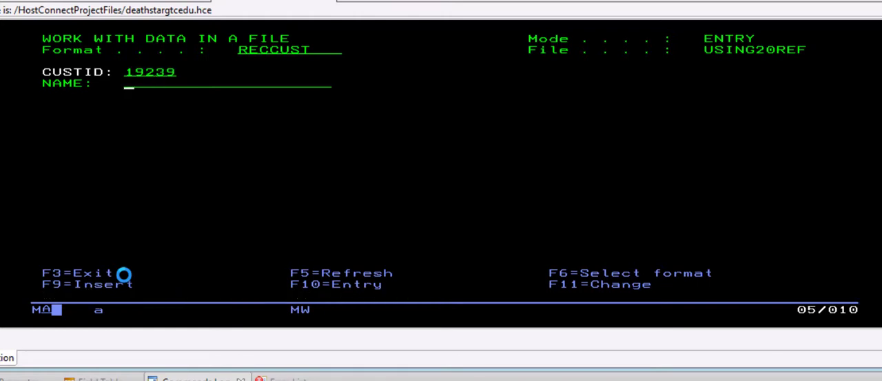
text(Sam Gree)
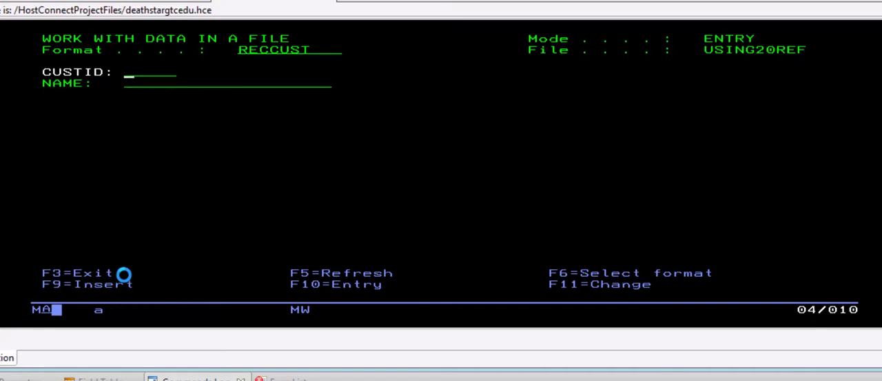
key(f3)
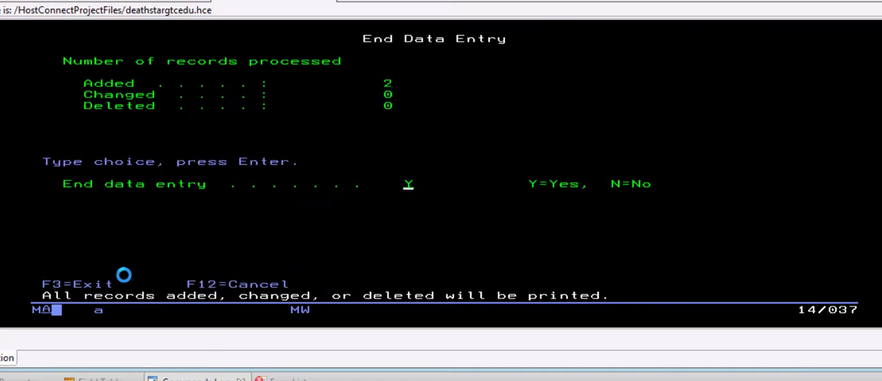
key(enter)
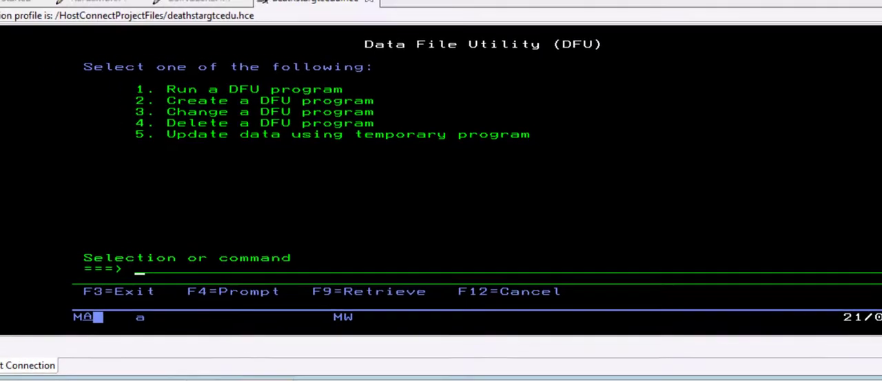
Open the Database Development perspective from Window > Perspective > Other.
click(244, 6)
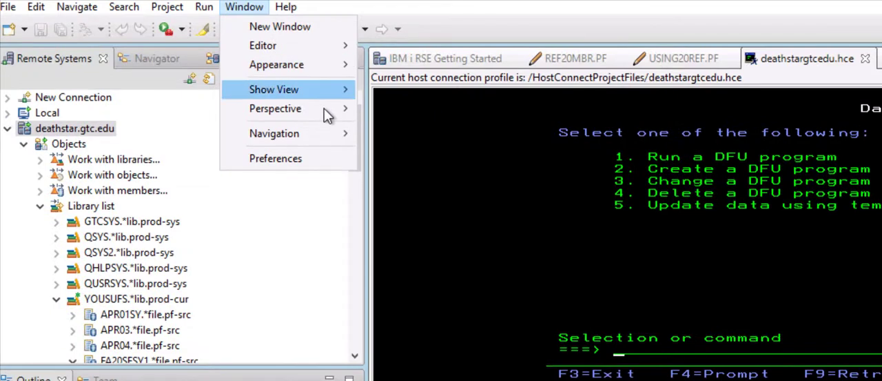
click(276, 109)
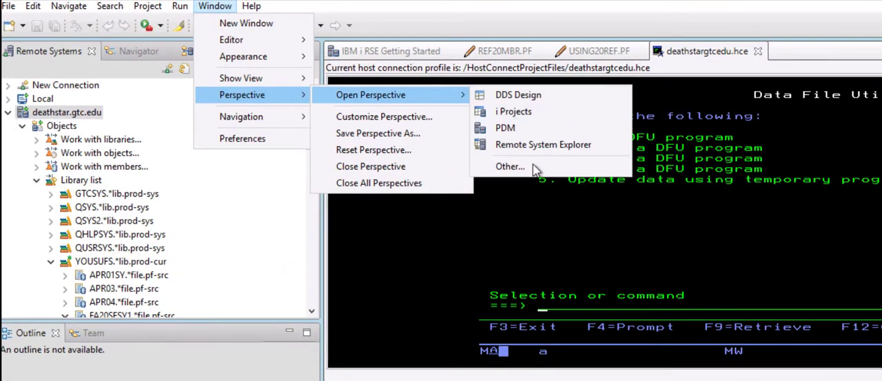
click(510, 166)
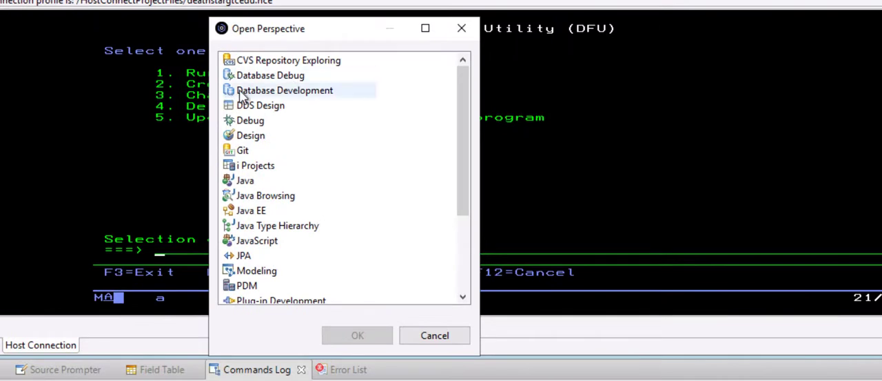
click(435, 336)
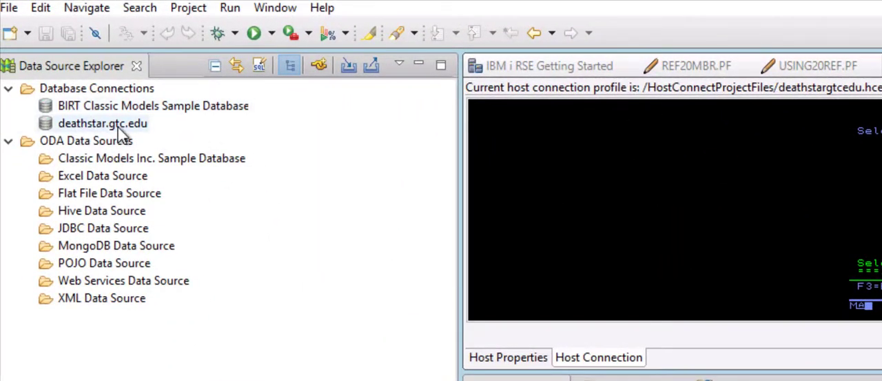
Delete the deathstar.gtc.edu connection from Data Source Explorer.
click(102, 123)
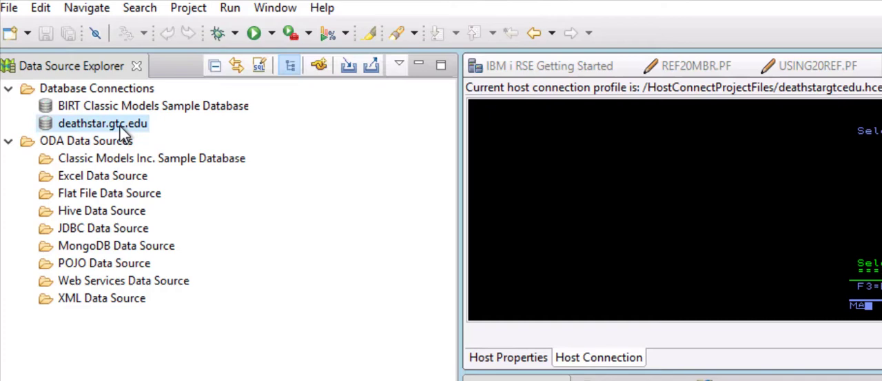
right_click(102, 122)
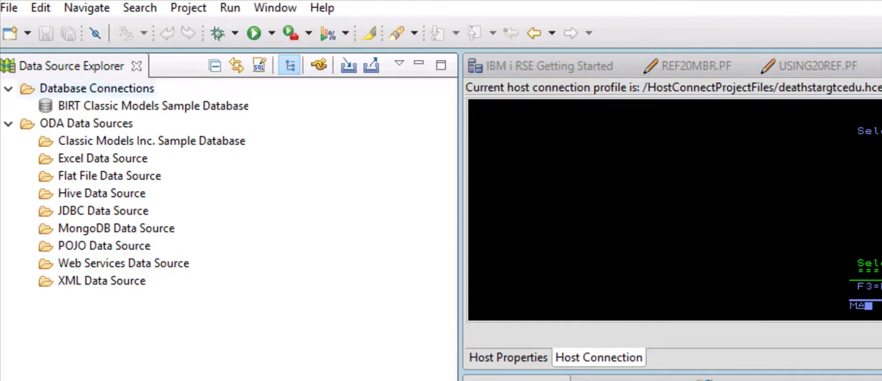
right_click(96, 87)
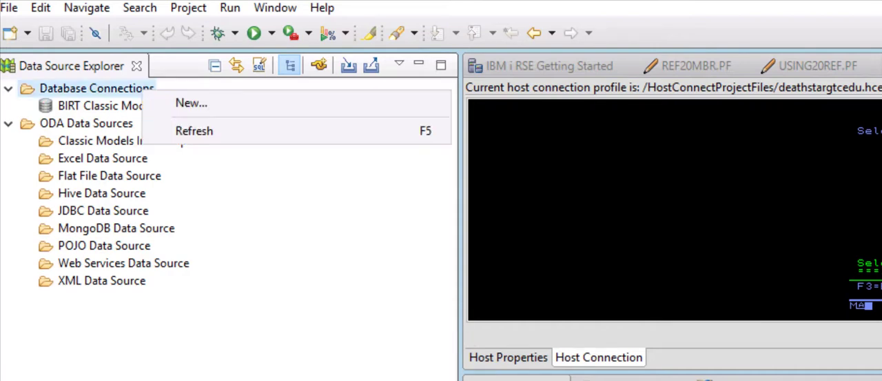
Create a new DB2 for i connection with host deathstar.gtc.edu and move to the password.
click(153, 105)
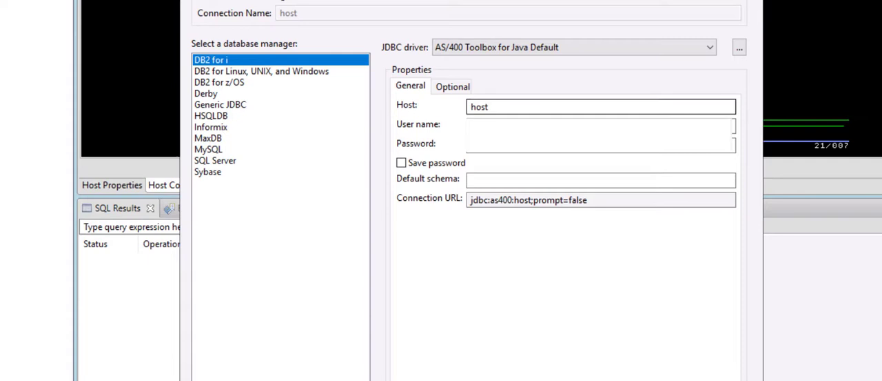
text(dea)
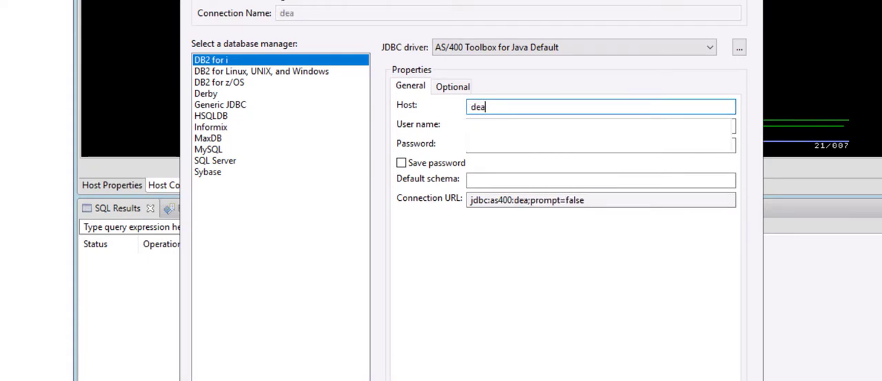
text(thst)
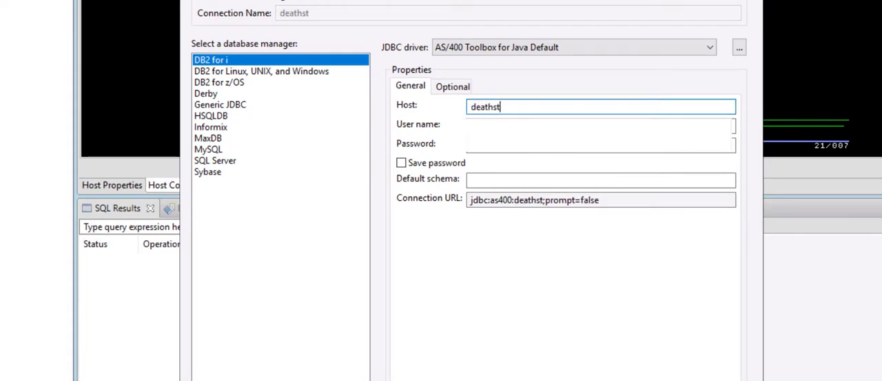
text(ar.gtc.edu)
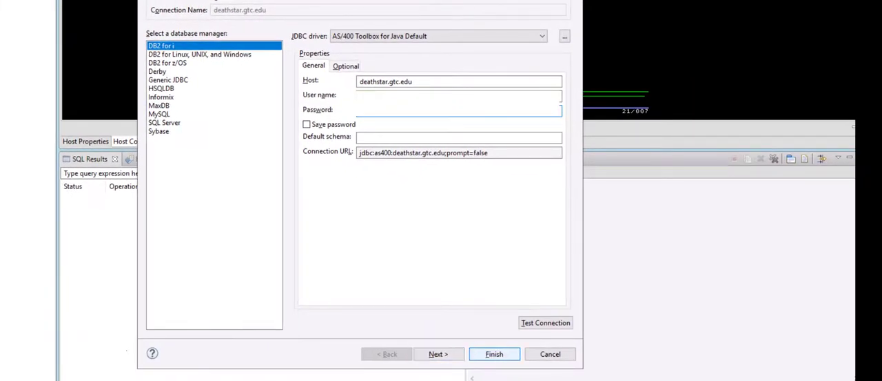
click(494, 353)
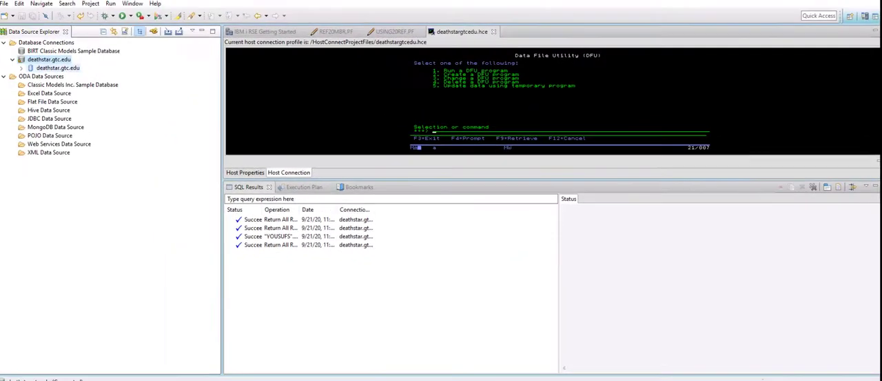
Expand the deathstar.gtc.edu node and bring up the Schemas folder's options.
click(13, 67)
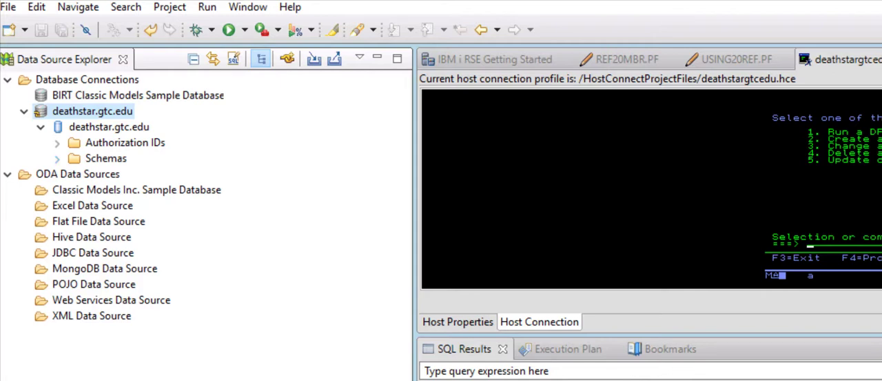
right_click(105, 158)
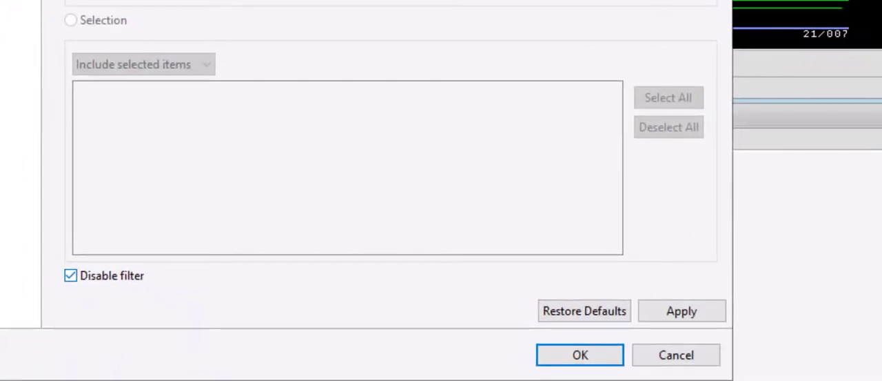
Enable the schema filter by selection with only YOUSUFS ticked.
click(71, 275)
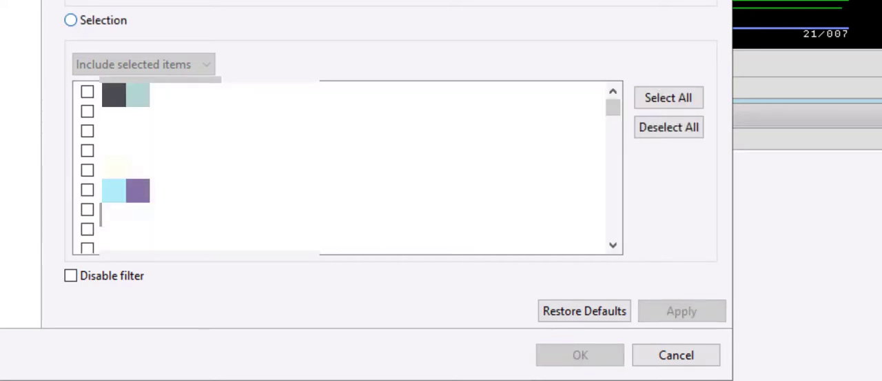
click(70, 20)
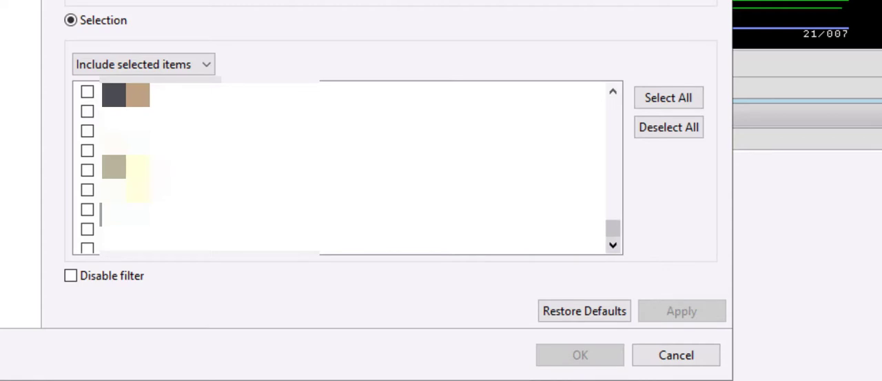
click(87, 228)
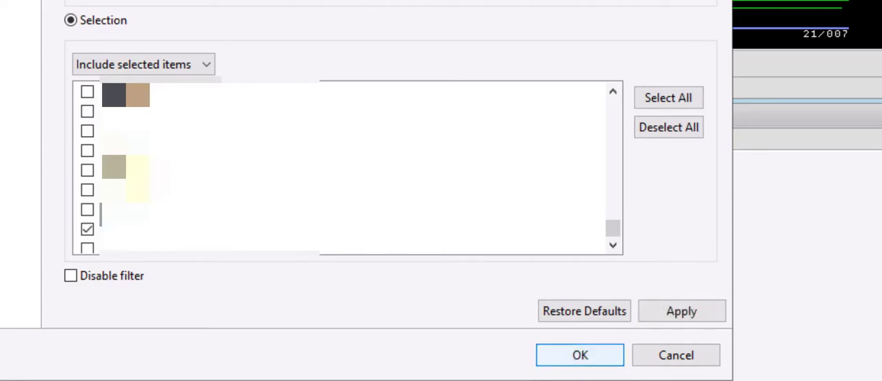
click(579, 354)
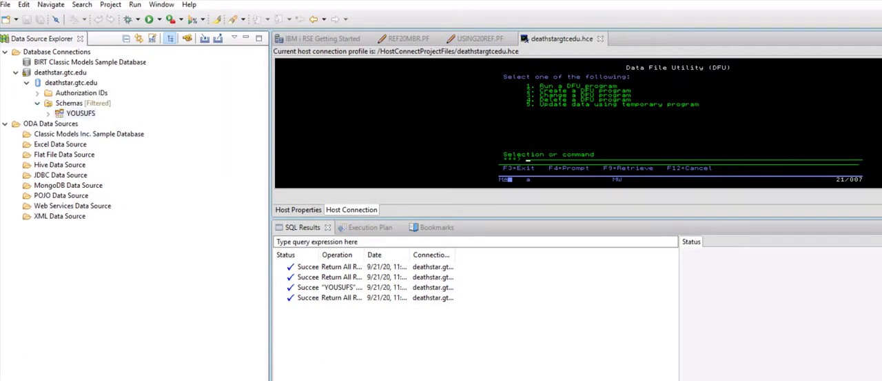
Expand YOUSUFS and its Tables folder, then bring up actions for USING20REF.
click(49, 113)
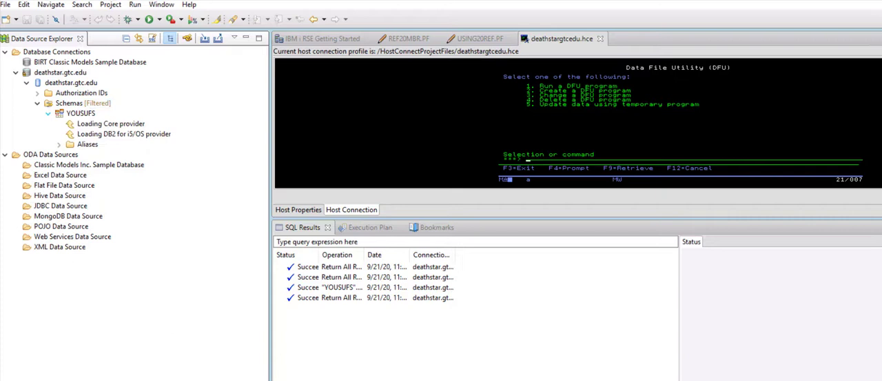
click(59, 113)
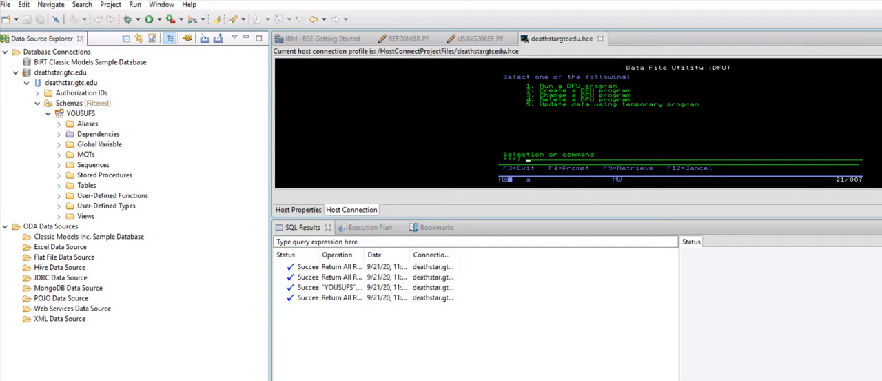
click(59, 185)
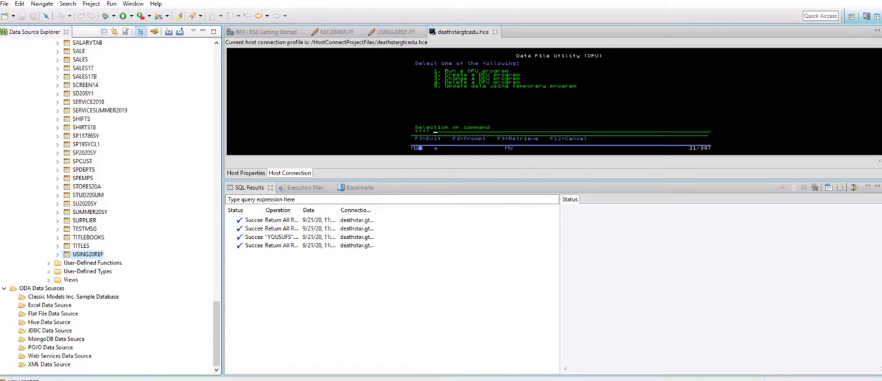
right_click(87, 254)
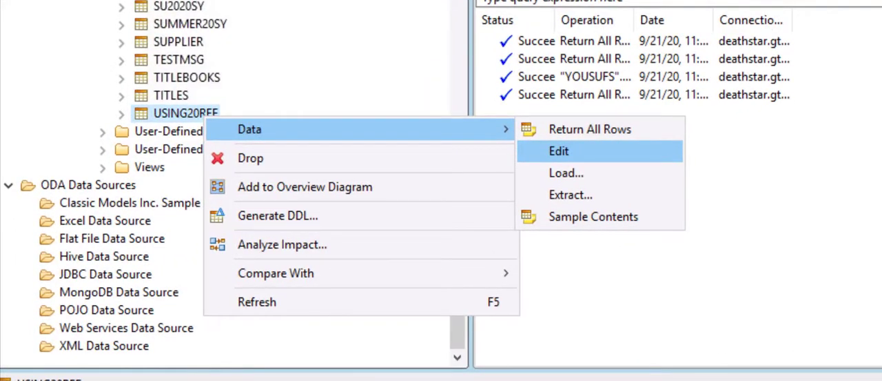
Choose Data > Edit on USING20REF.
click(559, 150)
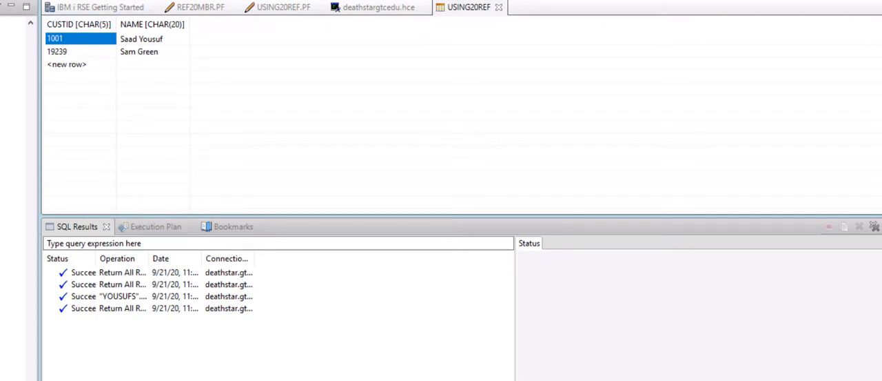
click(67, 64)
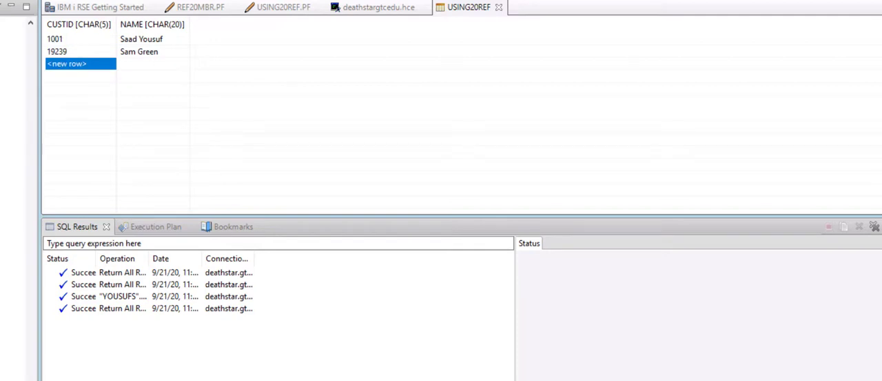
text(5699)
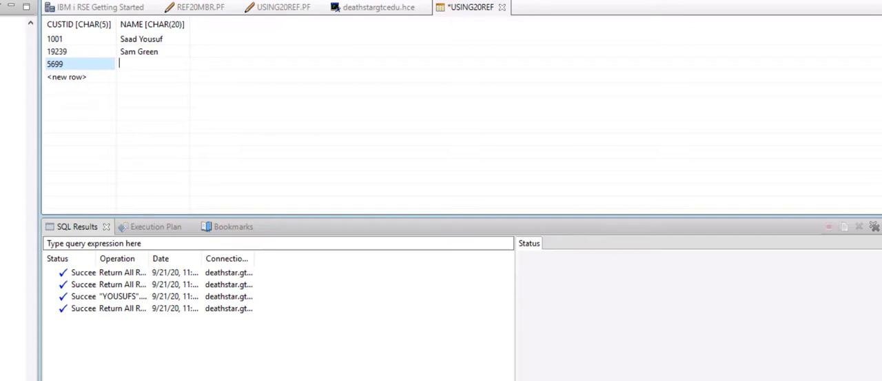
text(Kaysie)
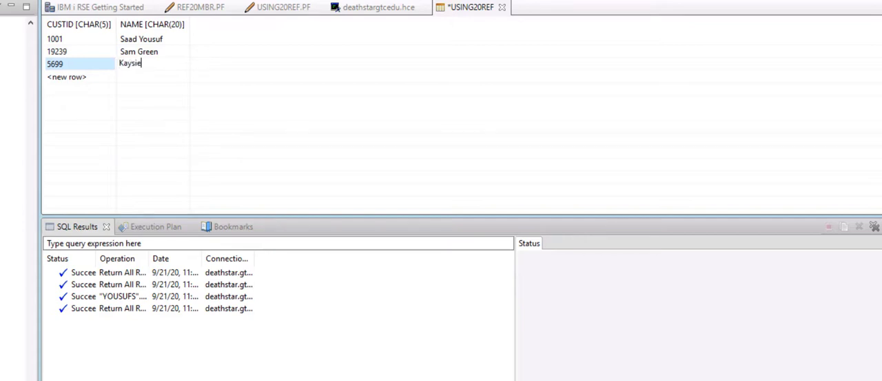
text(Cox)
click(80, 76)
text(8966)
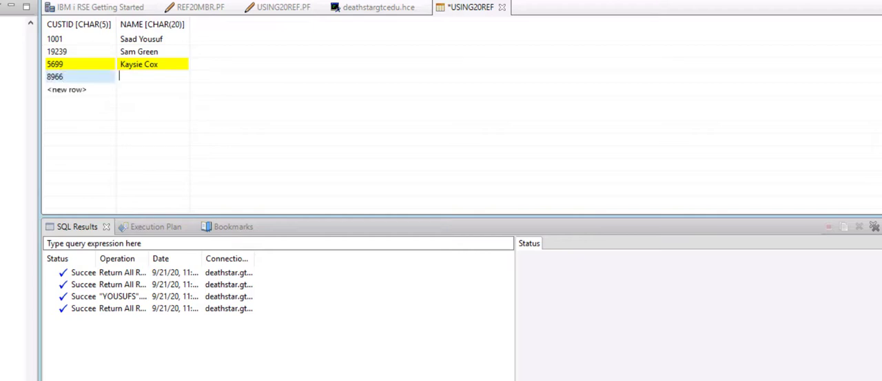
Enter customer Abby Wang, then a row with CUSTID 6666 and name Tom Cruz.
text(Abby W)
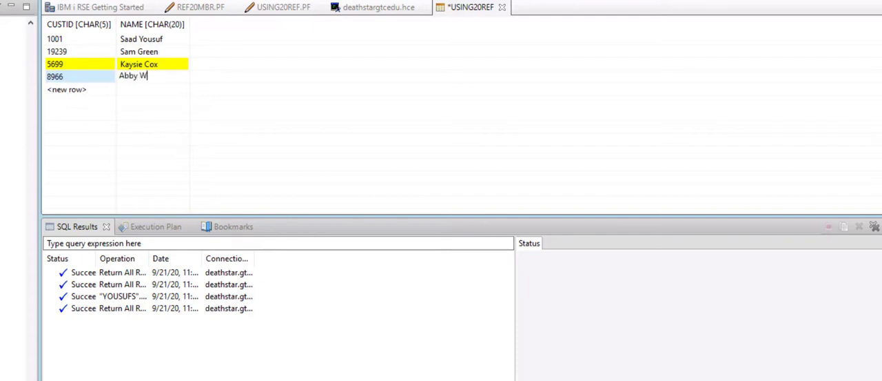
text(ang)
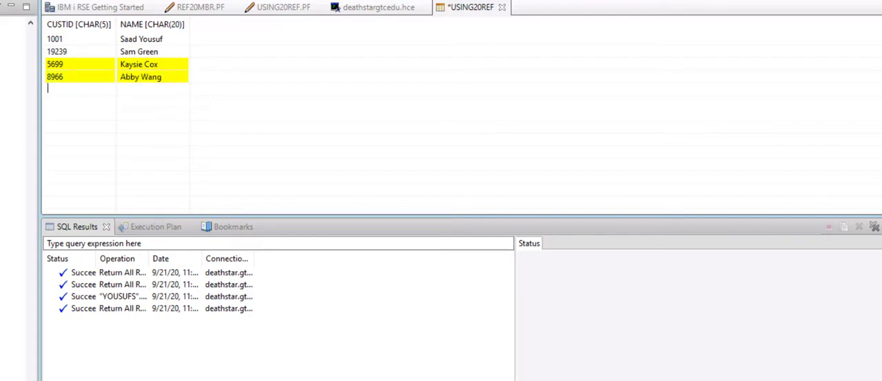
text(6666)
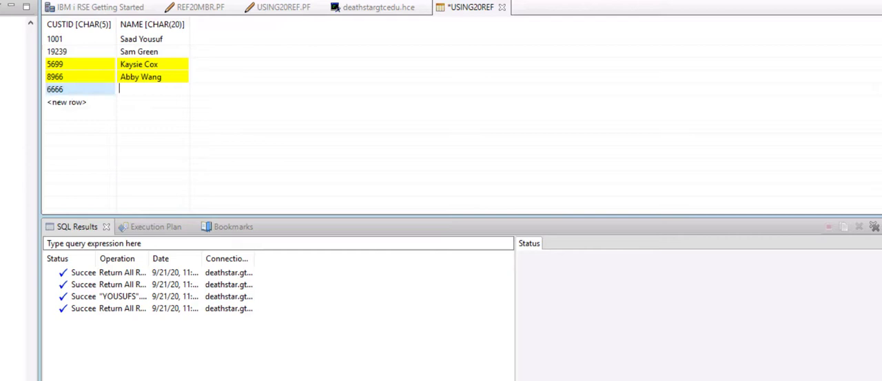
text(Tom)
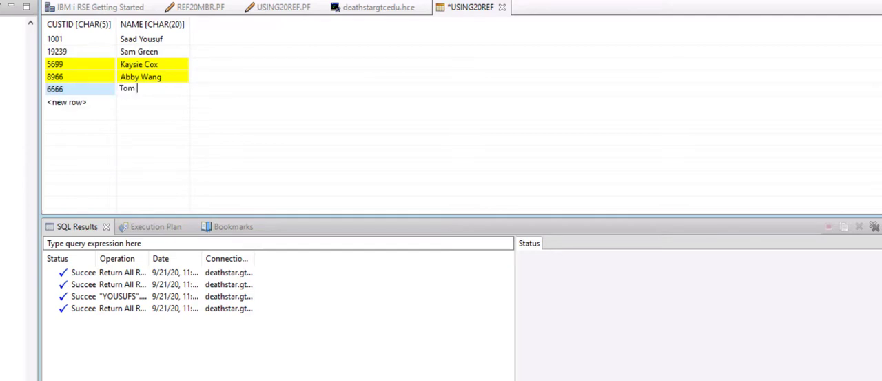
text(Cruz)
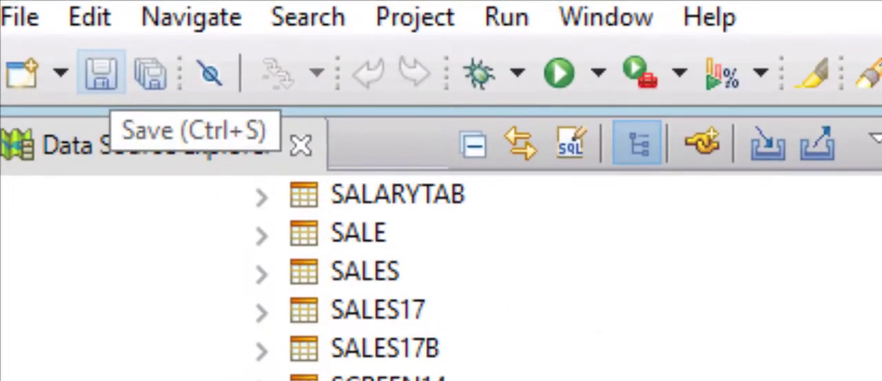
mouse_move(25, 72)
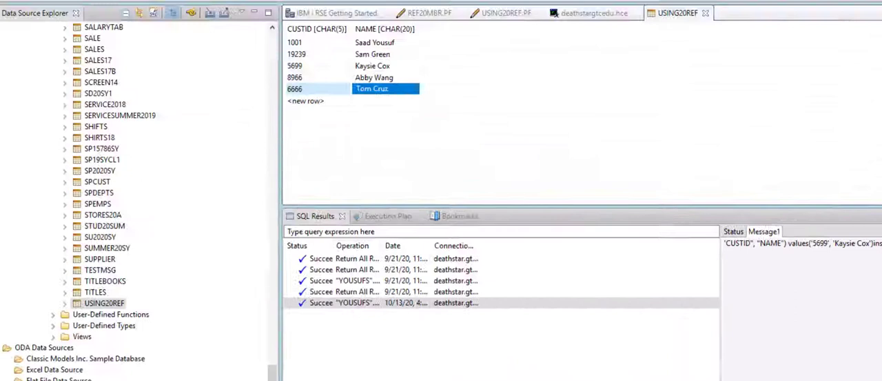
Close the table editor and run Return All Rows on USING20REF, showing five customer IDs.
click(594, 12)
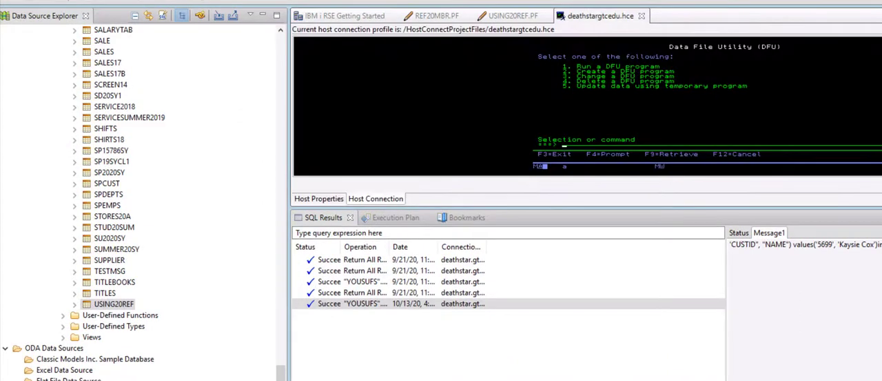
right_click(113, 303)
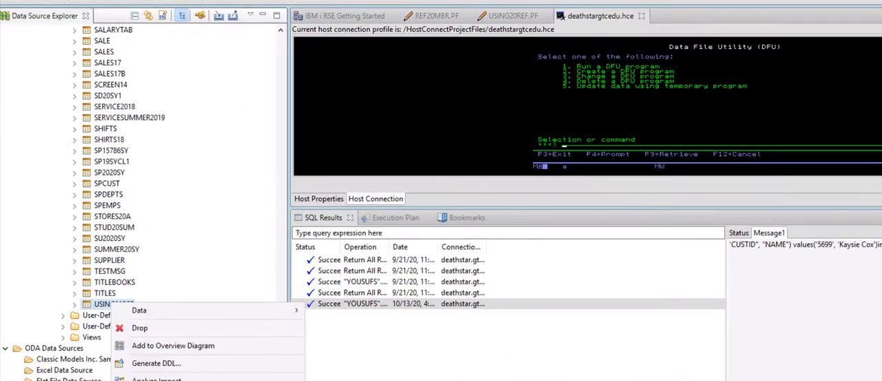
mouse_move(138, 310)
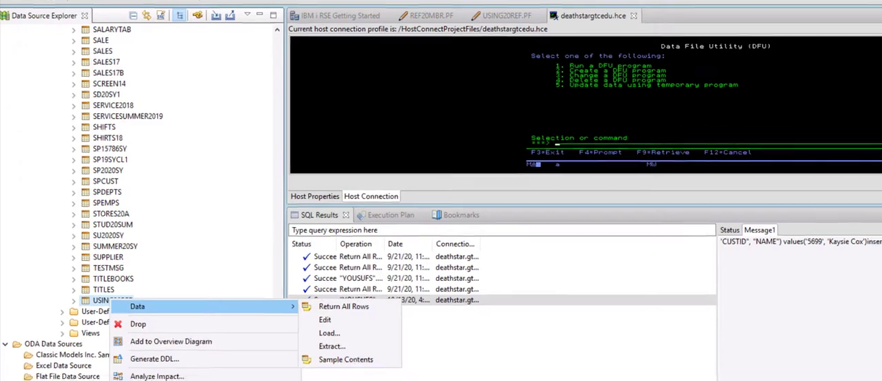
click(343, 305)
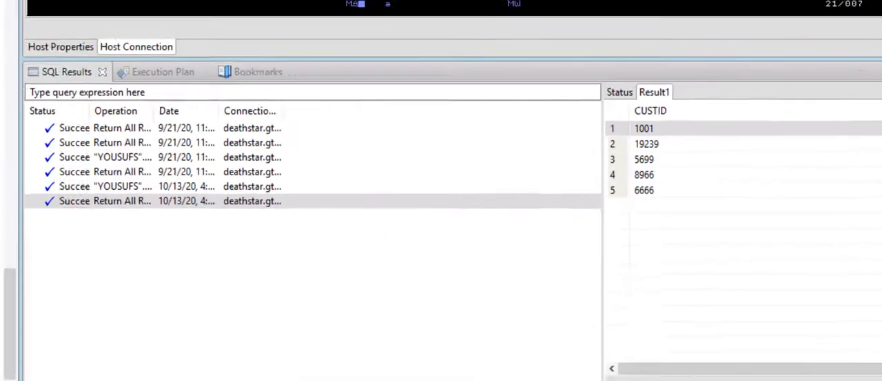
right_click(151, 192)
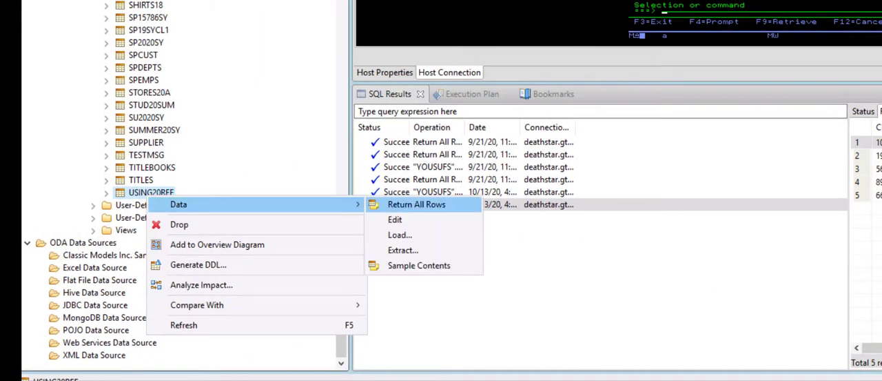
mouse_move(395, 219)
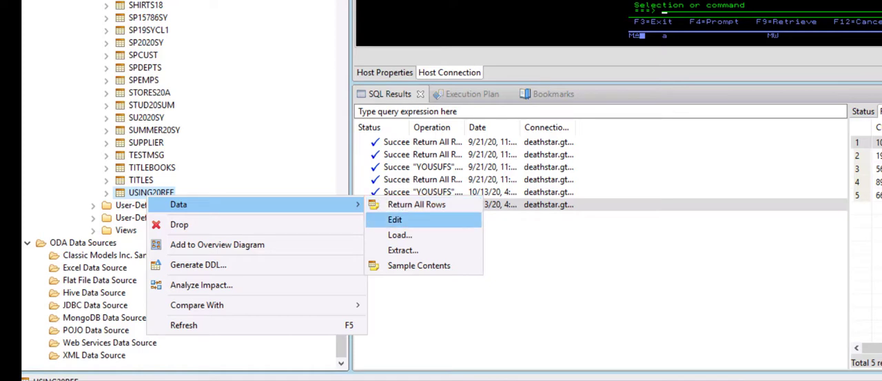